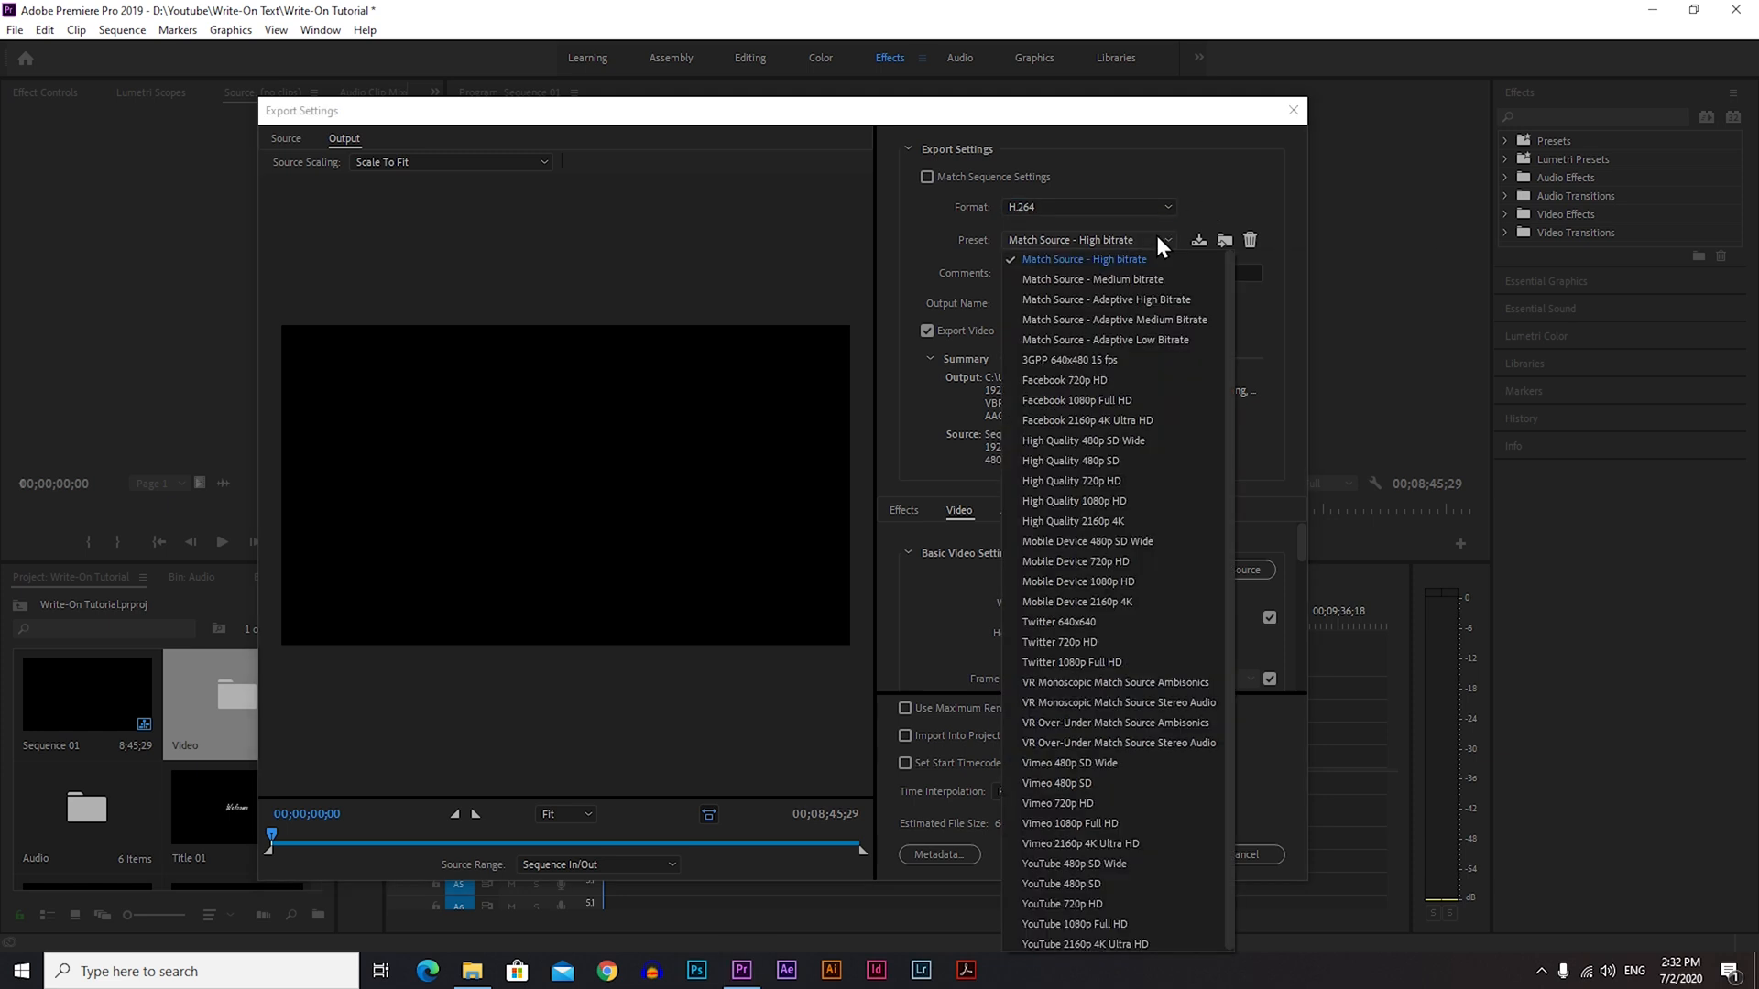
Keep Match Source - High bitrate as the H.264 export preset
left_click(1083, 260)
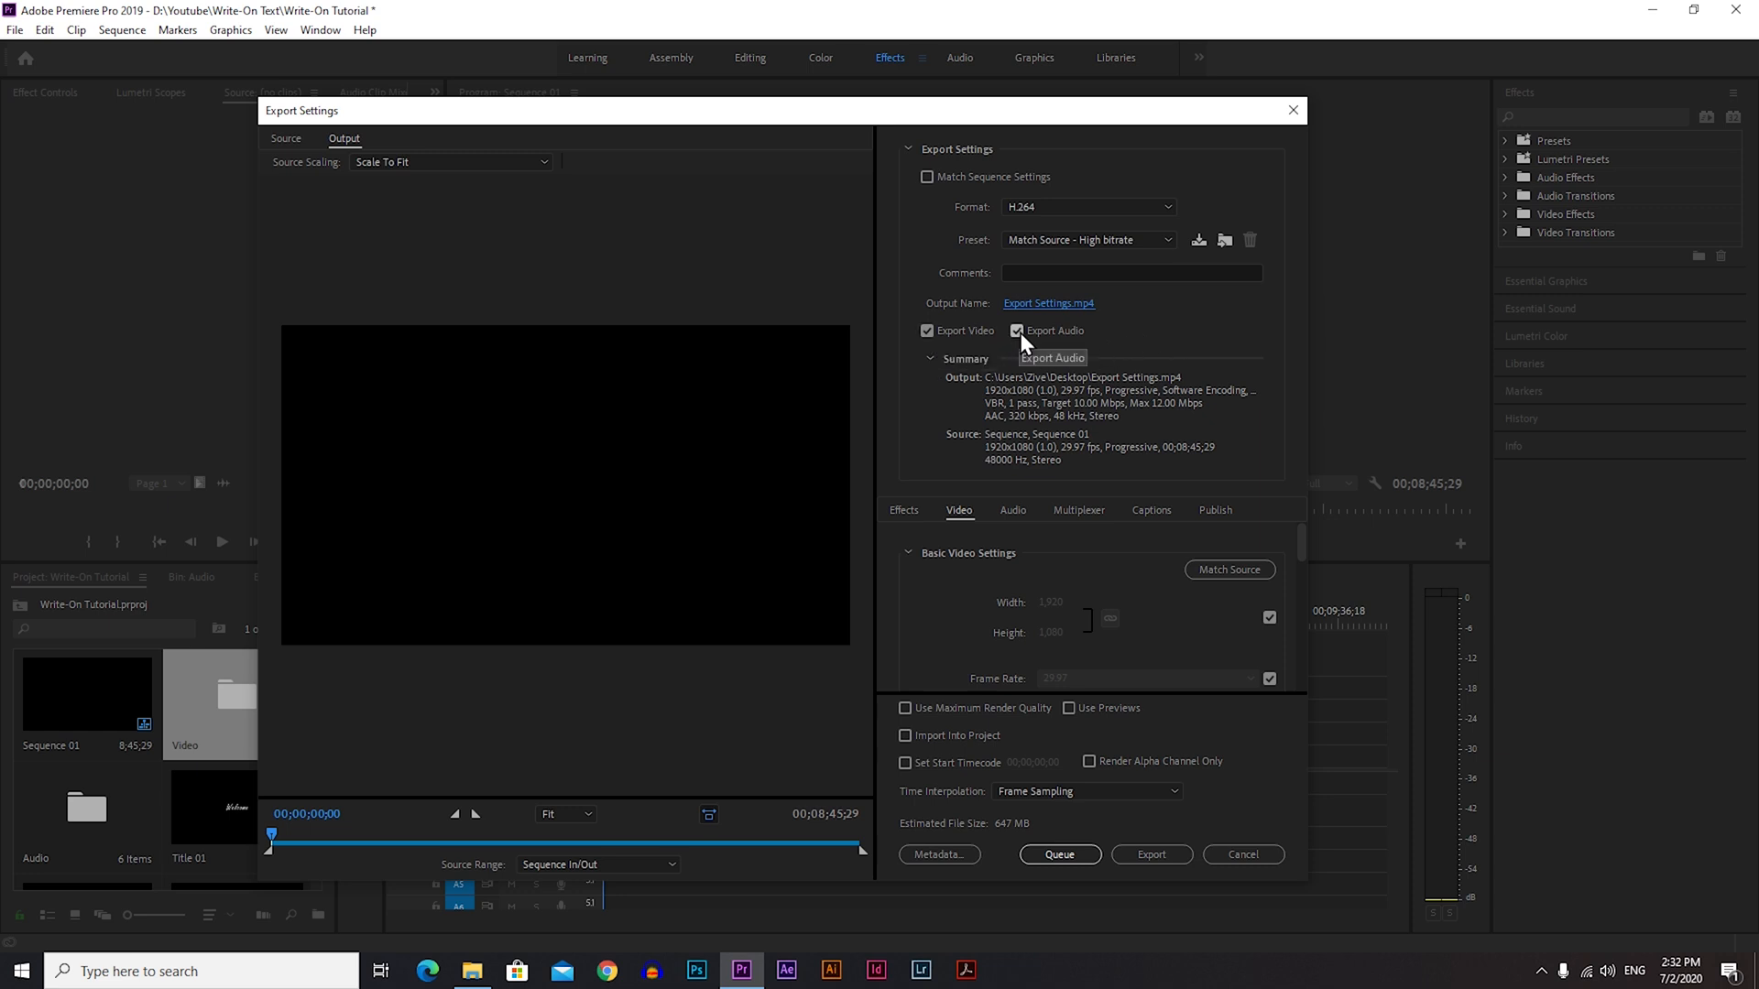